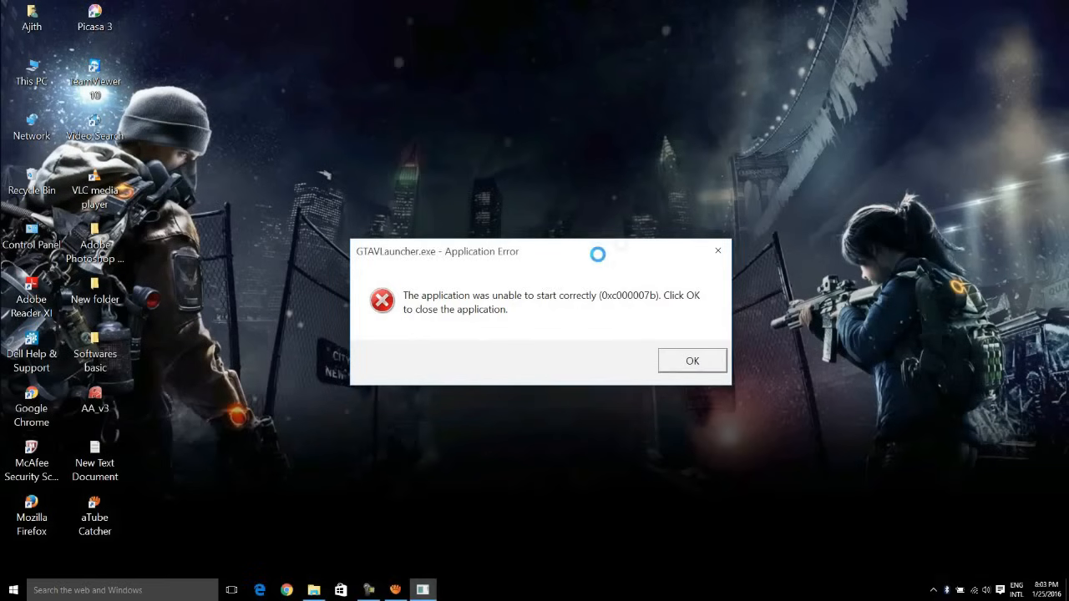
# Navigate to C: > Program Files (x86) > Rockstar Games > Grand Theft Auto V
pyautogui.moveTo(437, 251); pyautogui.dragTo(478, 197)
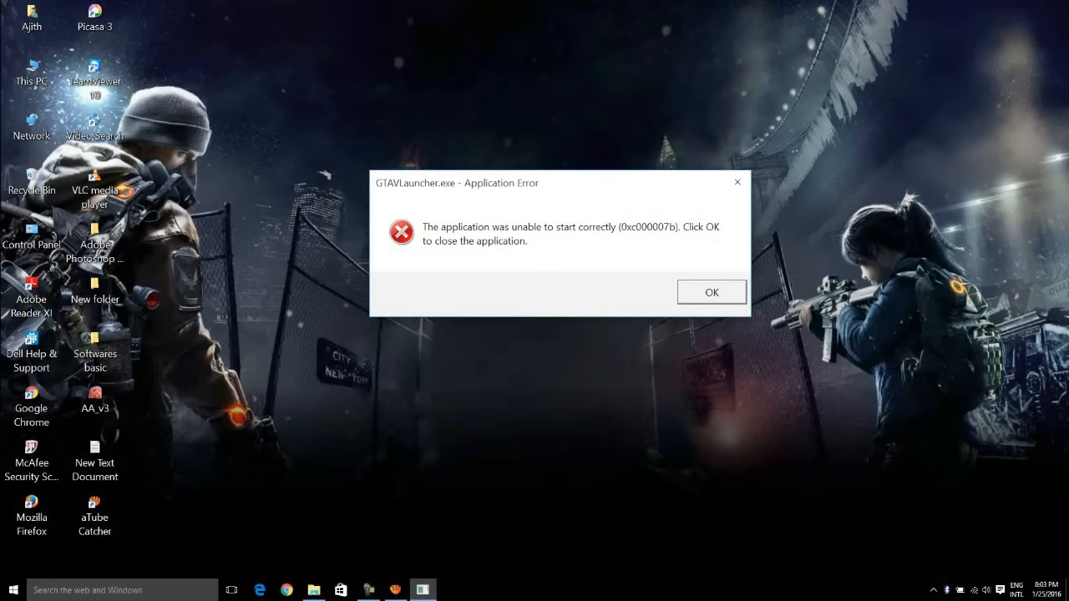
pyautogui.click(711, 292)
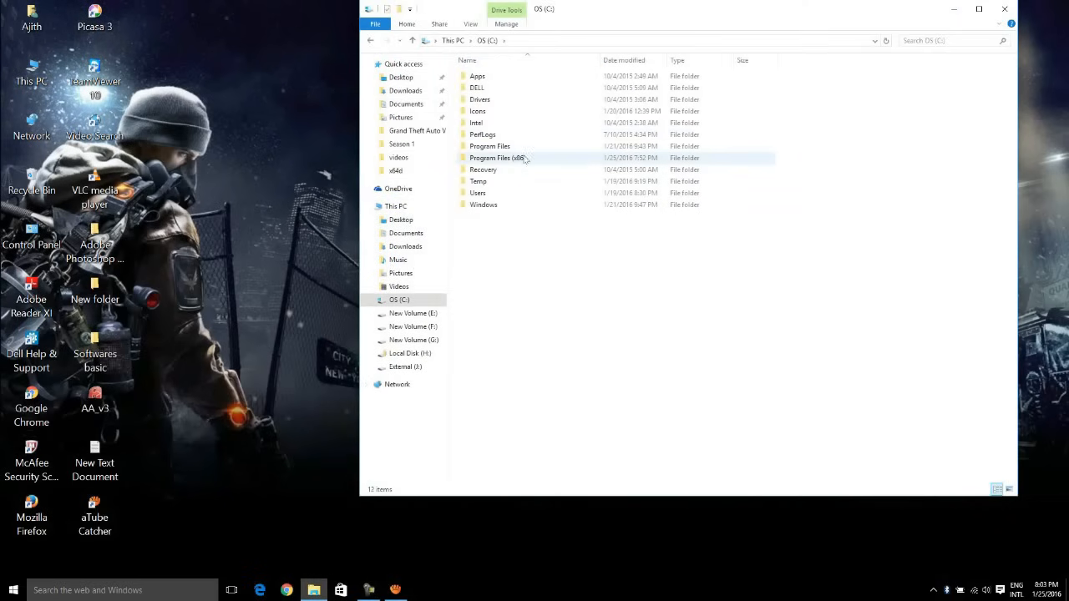
pyautogui.doubleClick(497, 157)
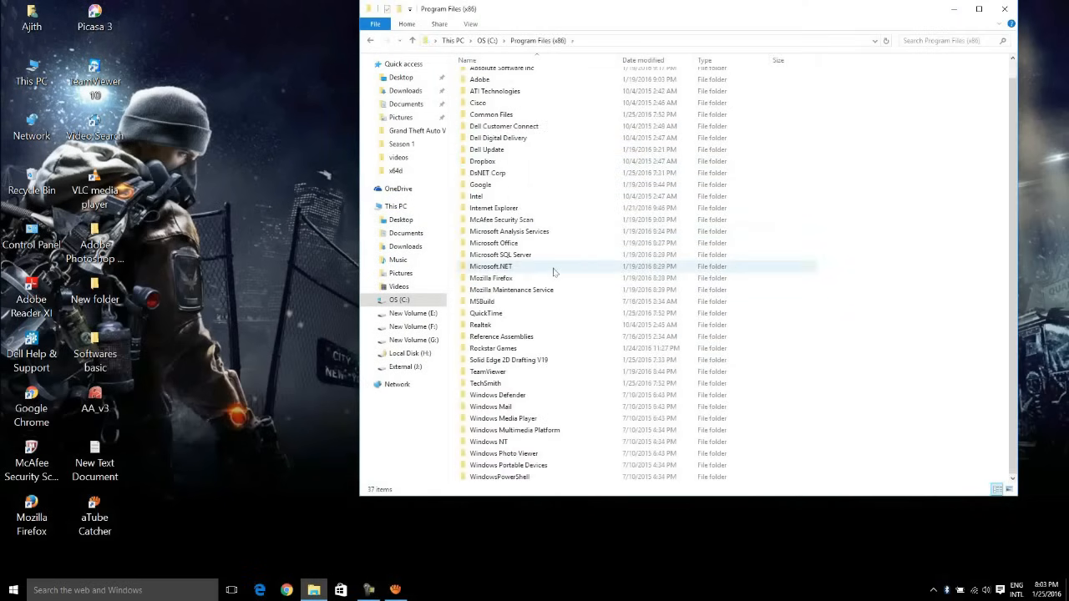
pyautogui.doubleClick(493, 349)
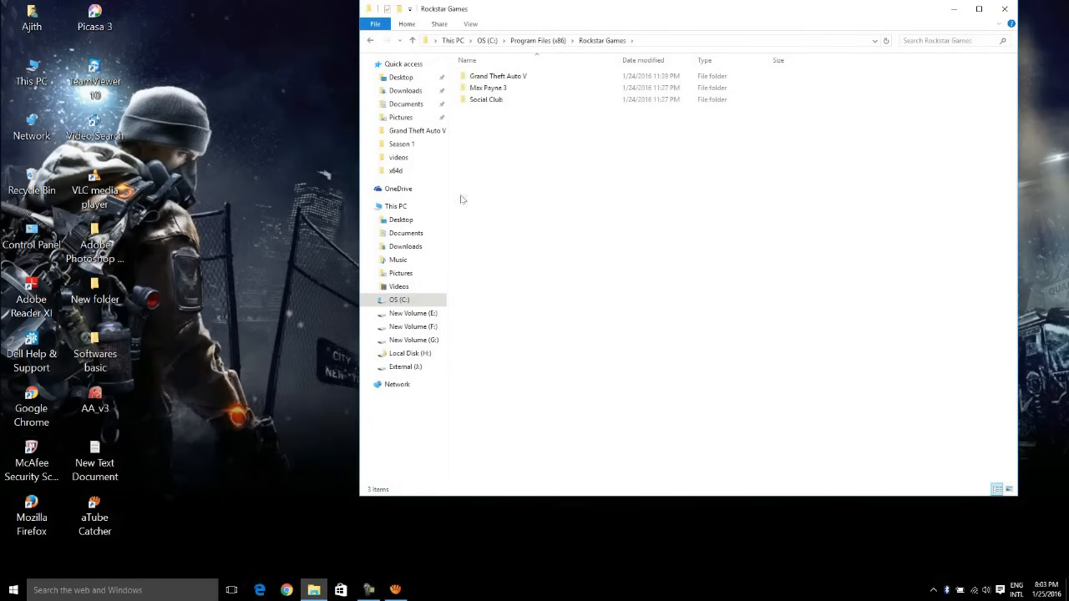
pyautogui.doubleClick(497, 77)
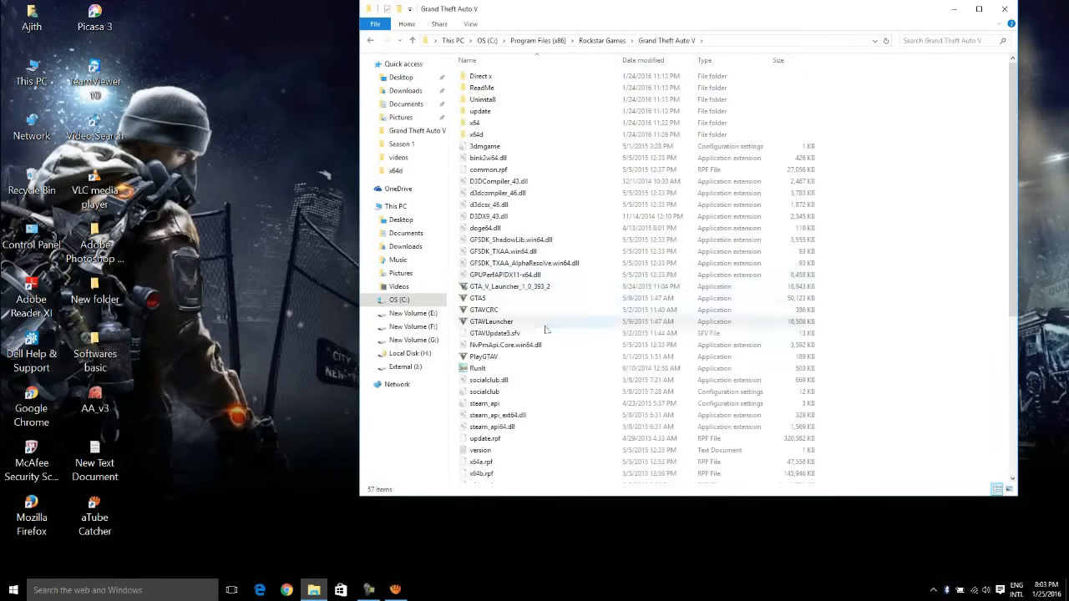
# Launch the game via PlayGTAV, which fails again with error 0xc000007b
pyautogui.rightClick(482, 357)
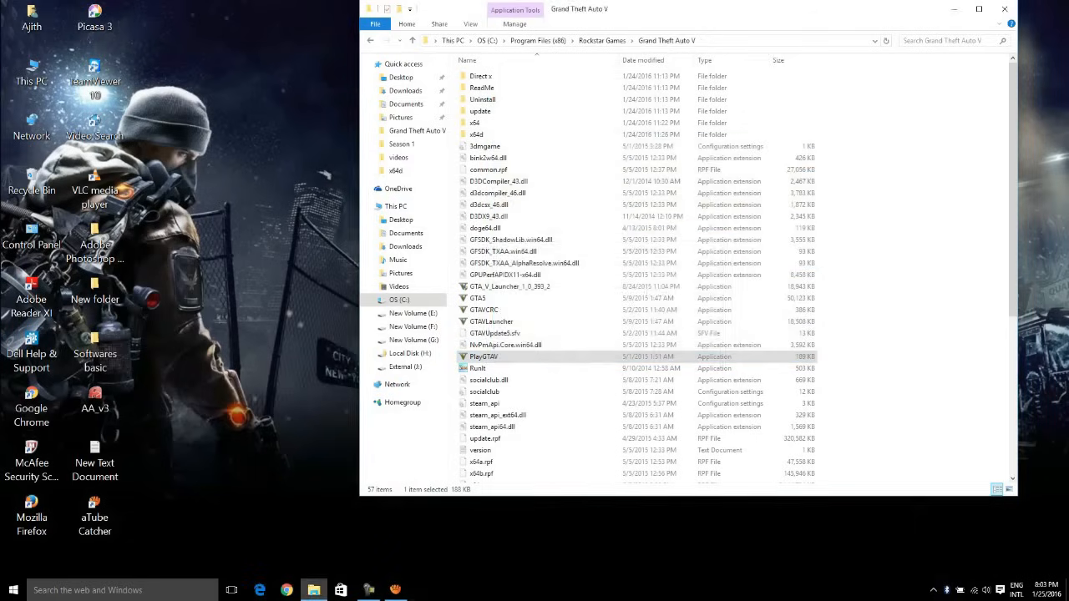
pyautogui.doubleClick(485, 357)
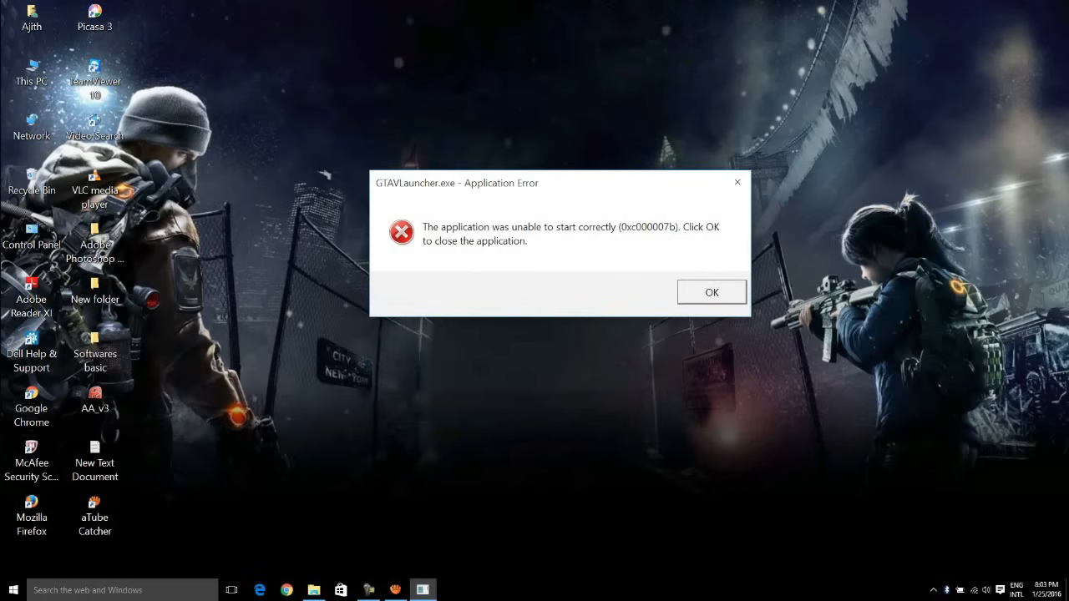
# Dismiss the GTAVLauncher 0xc000007b error message
pyautogui.click(712, 290)
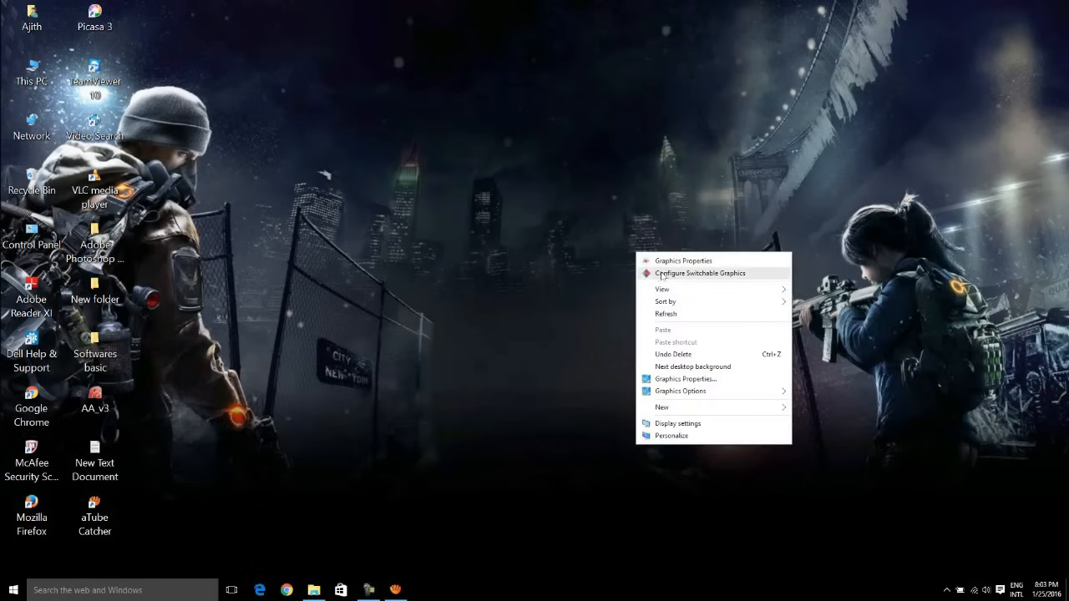
pyautogui.moveTo(681, 391)
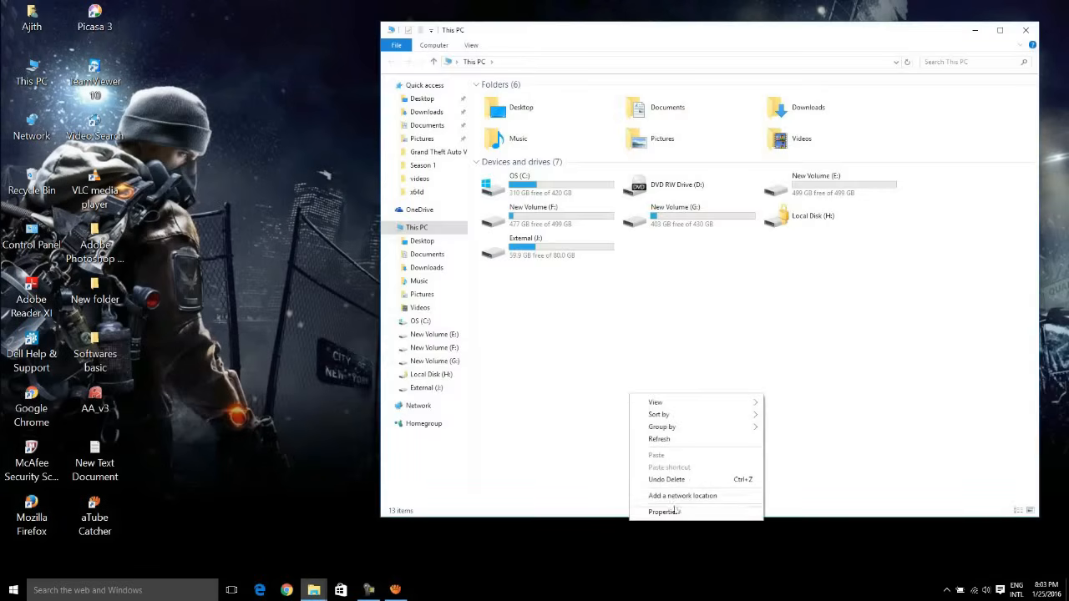
# View the System page confirming a 64-bit Windows 10 Home PC, then close it
pyautogui.click(664, 511)
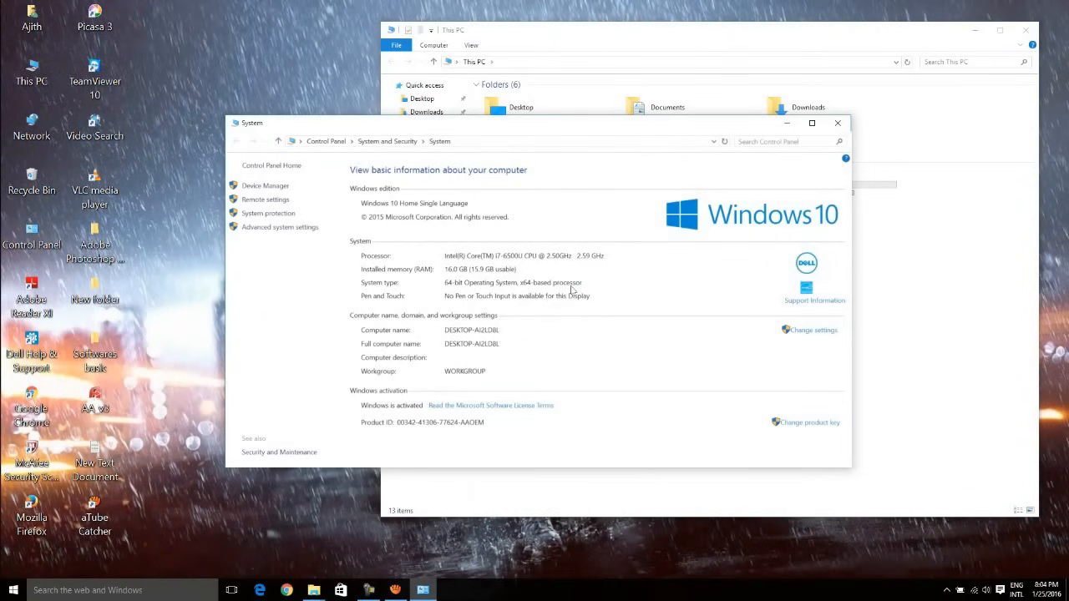
pyautogui.moveTo(839, 123)
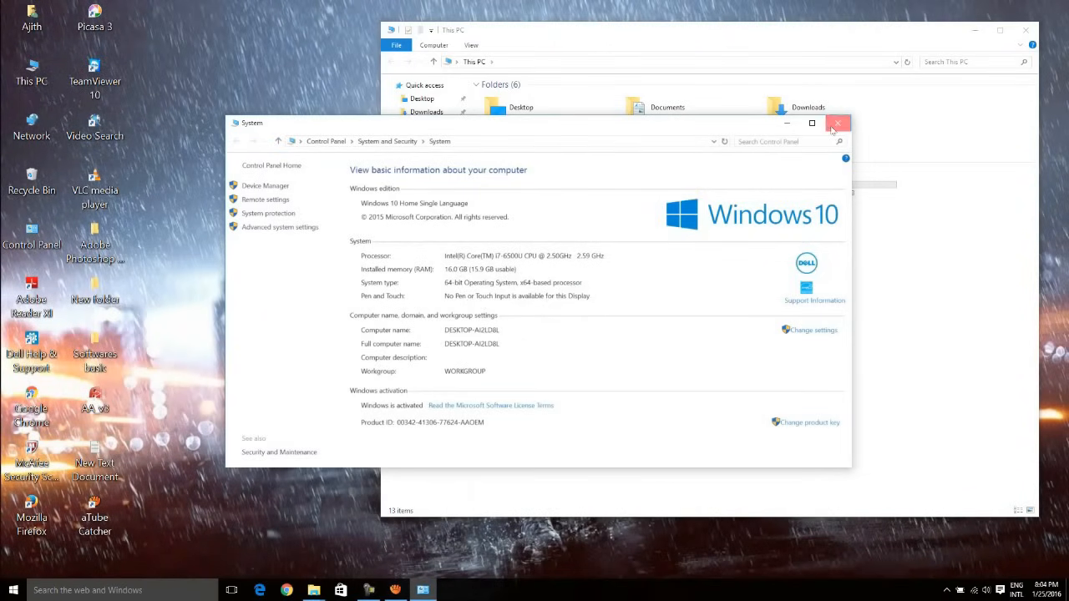
pyautogui.click(838, 124)
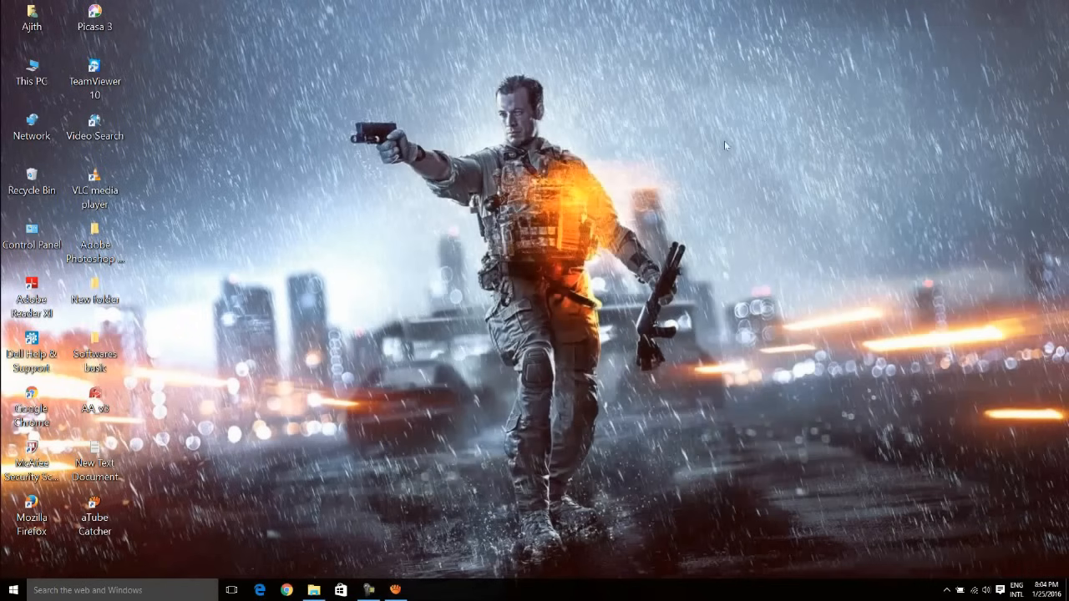
pyautogui.moveTo(422, 478)
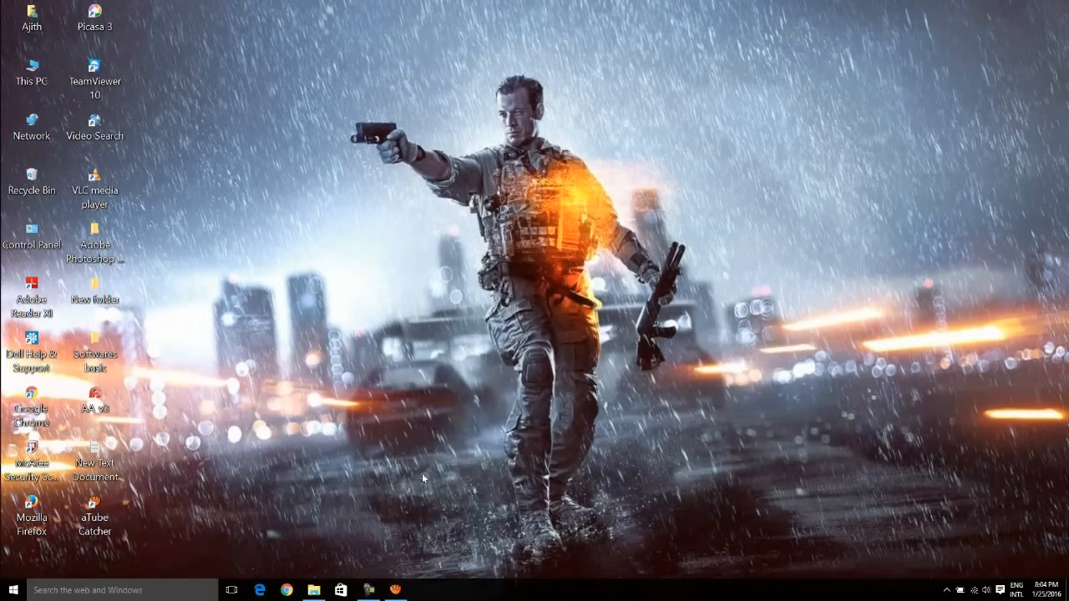
pyautogui.moveTo(434, 147)
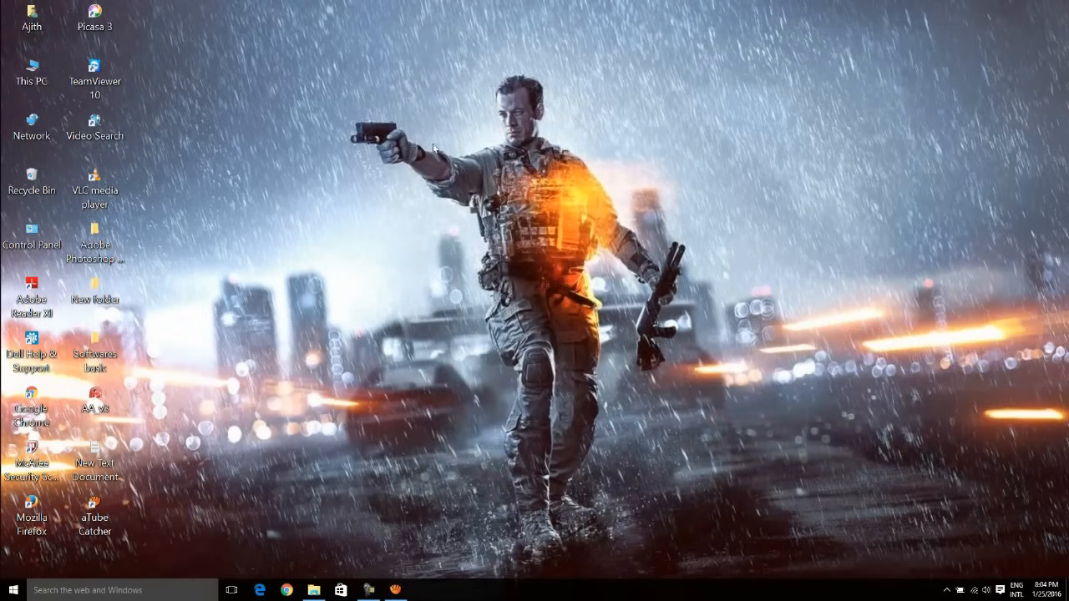
# Browse New Volume (E:) and enter the aiopack folder
pyautogui.click(314, 590)
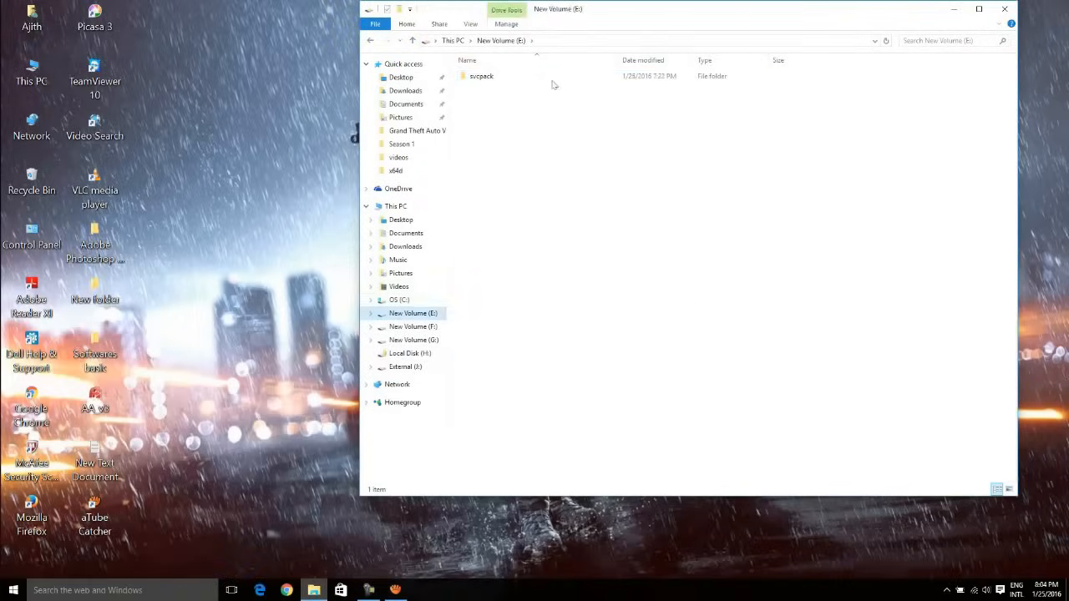
pyautogui.click(481, 77)
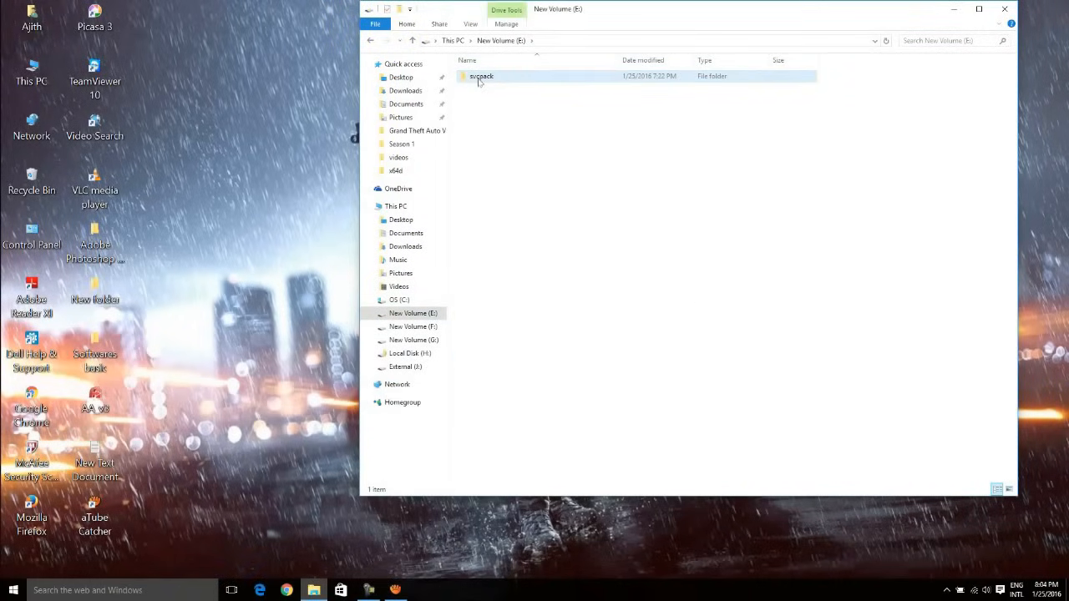
pyautogui.doubleClick(481, 77)
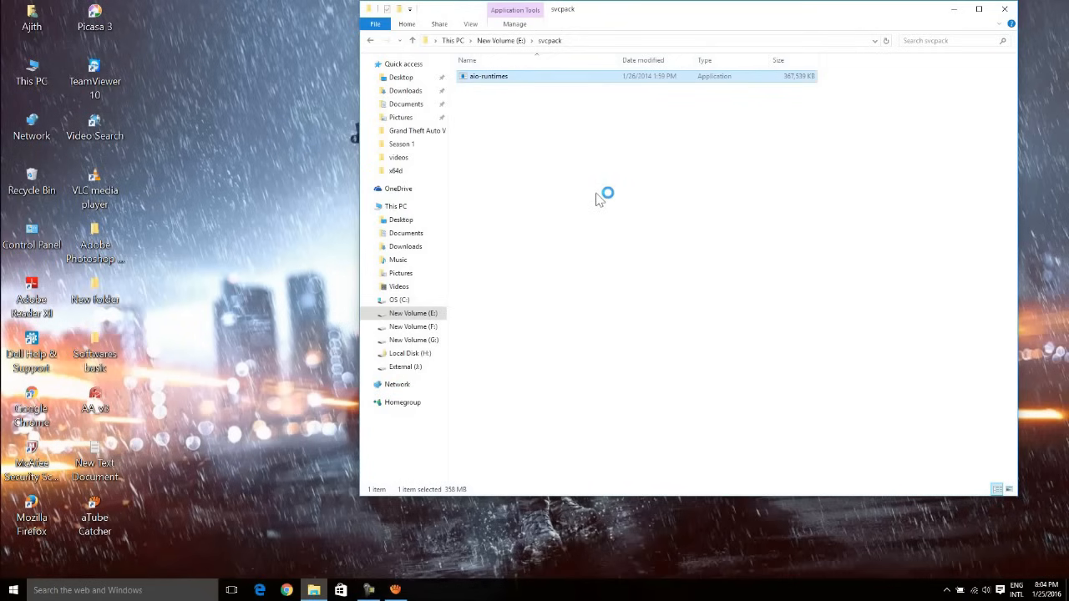
pyautogui.moveTo(942, 19)
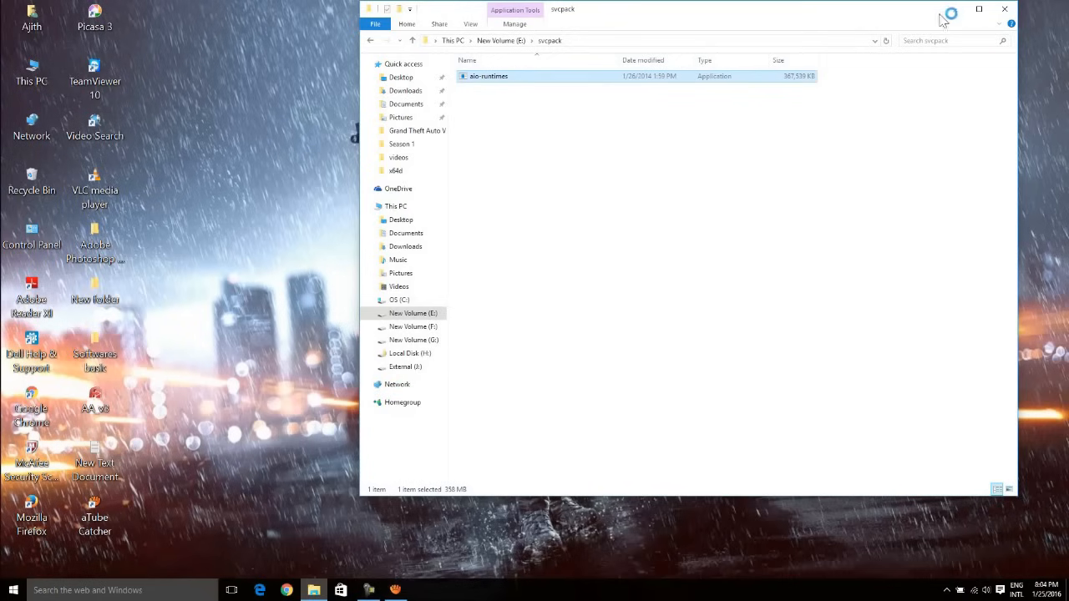
# Run the aio-runtimes installer and allow it through User Account Control
pyautogui.doubleClick(487, 77)
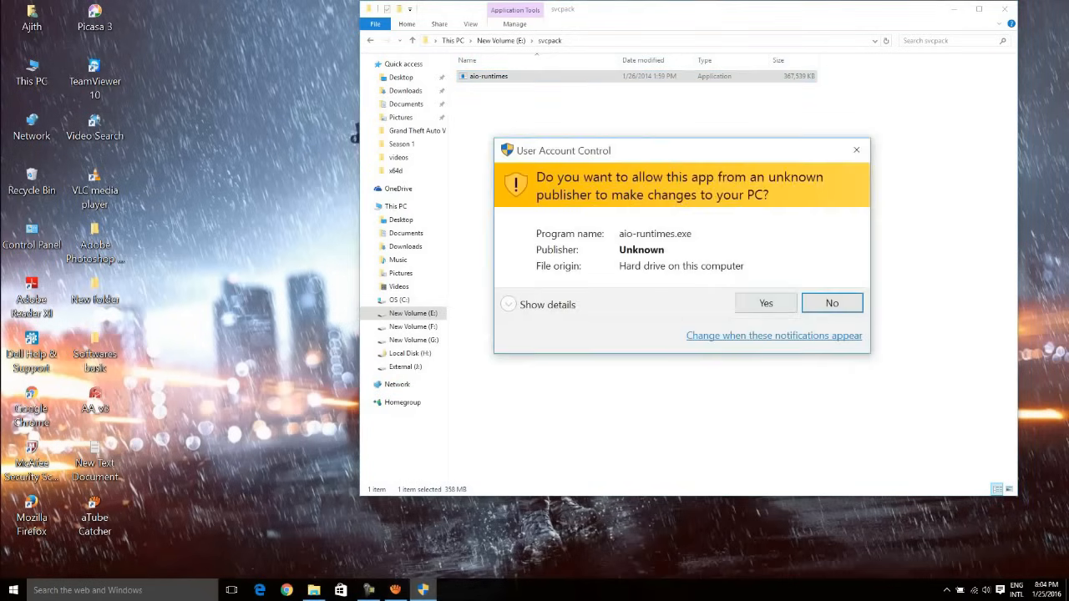
pyautogui.click(765, 302)
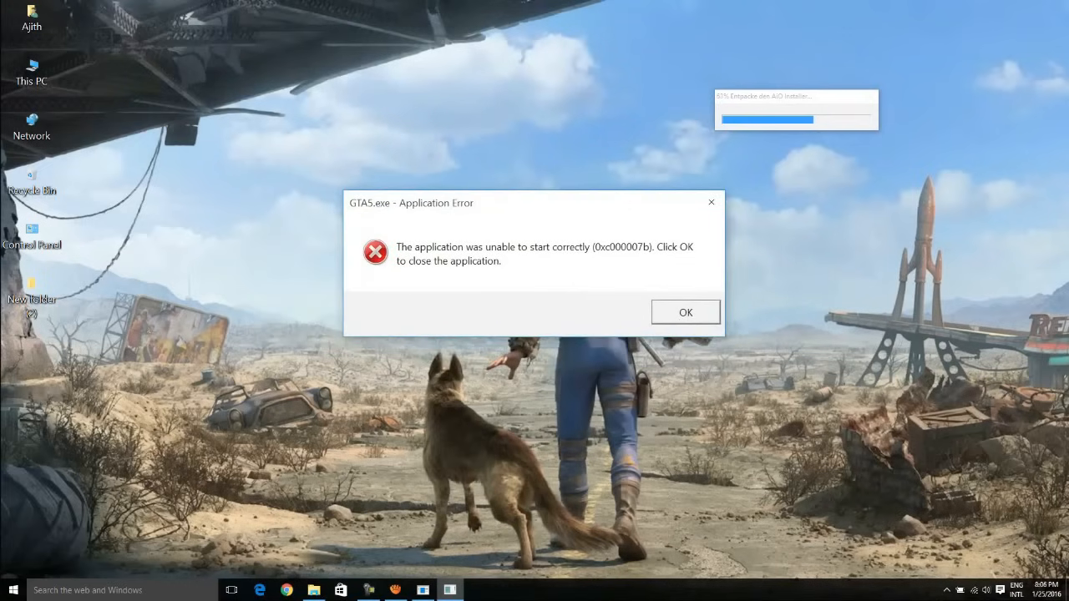
# Dismiss the GTA5.exe 0xc000007b start error while runtimes install
pyautogui.click(685, 312)
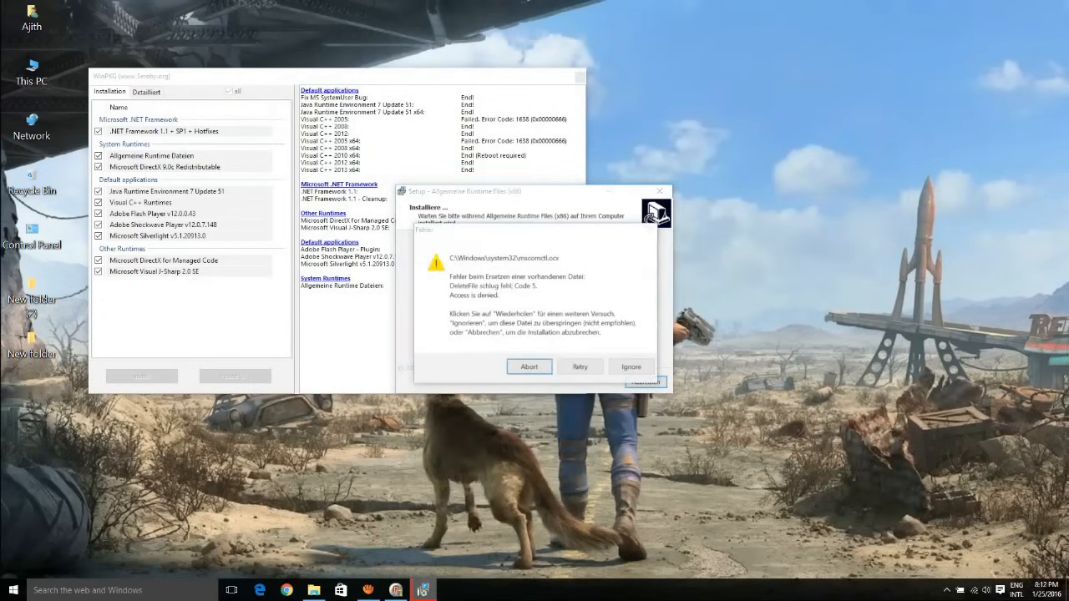
# Ignore the access-denied setup warning so runtime installation continues
pyautogui.click(579, 368)
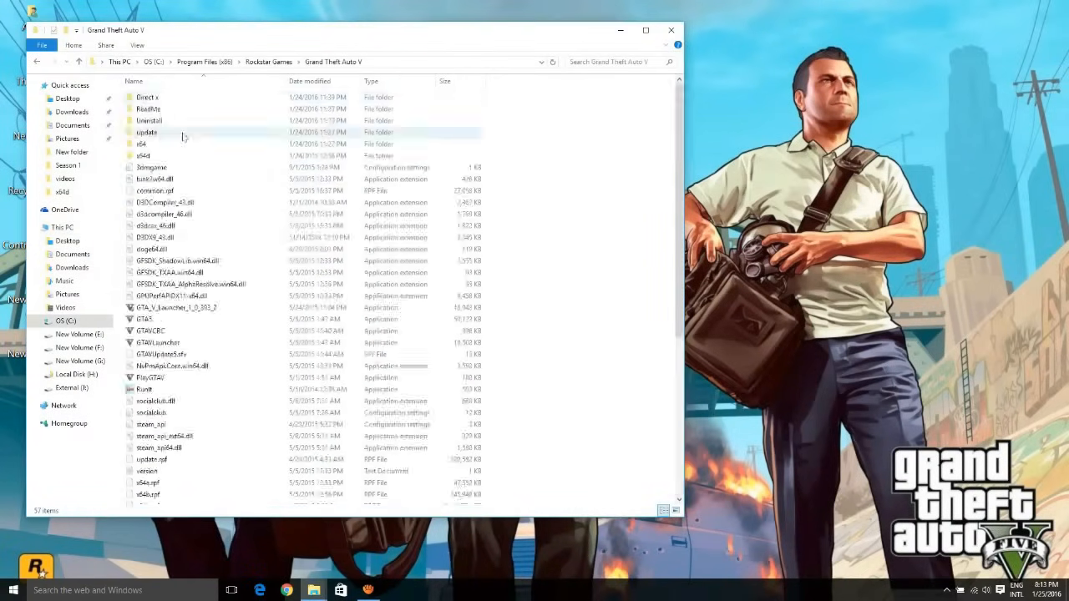
# Launch Grand Theft Auto V from its install folder, reaching the legal/loading screen
pyautogui.click(153, 60)
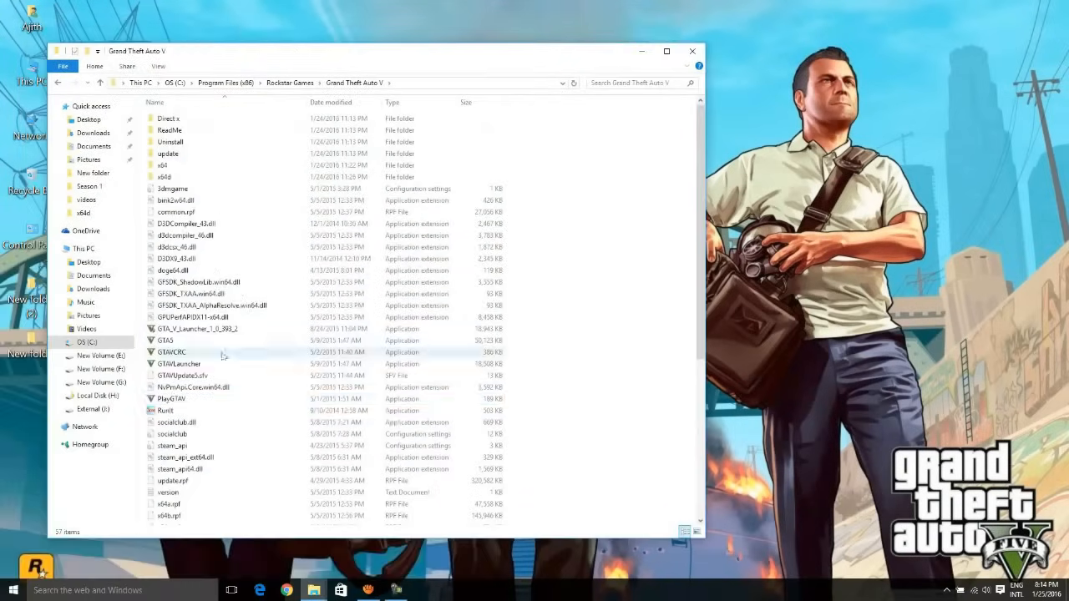
pyautogui.doubleClick(172, 349)
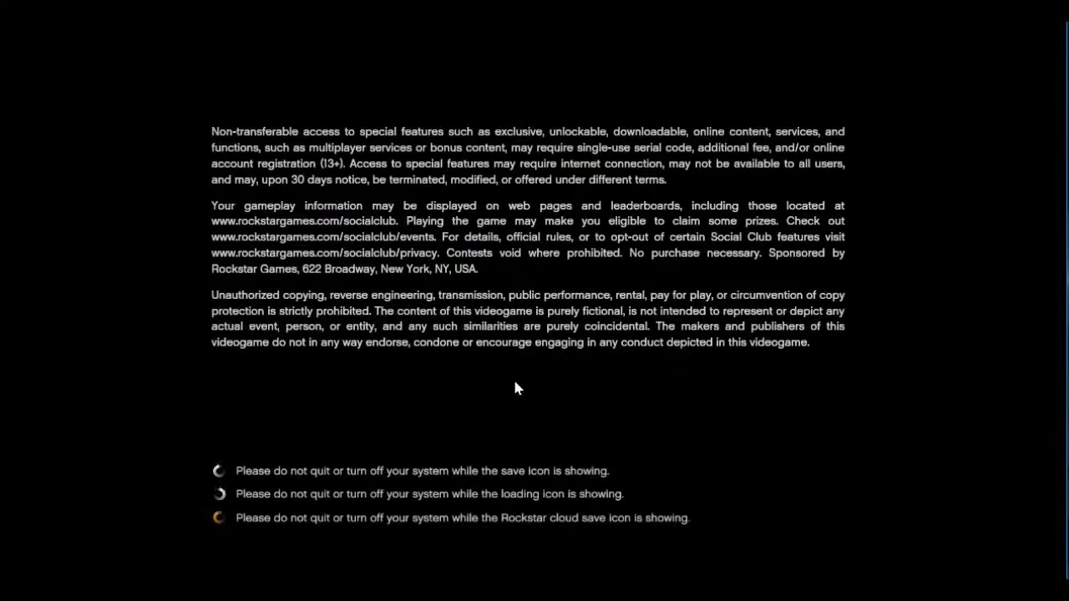
pyautogui.moveTo(459, 476)
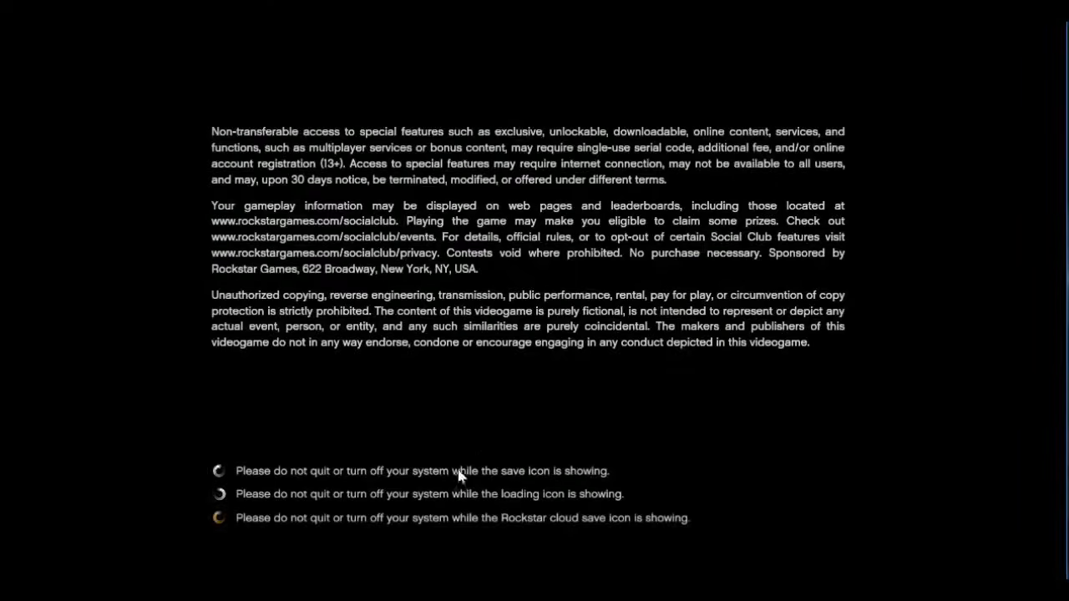